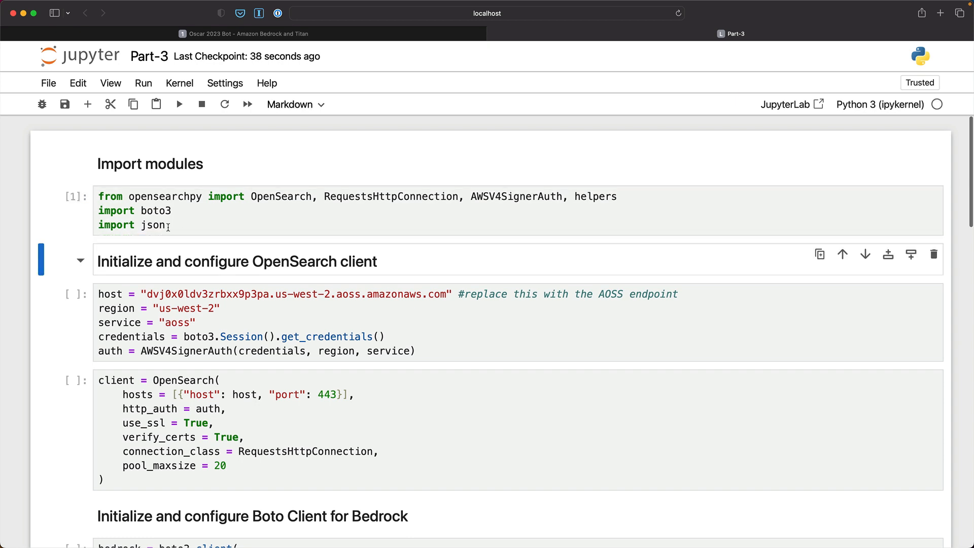
Run the import, OpenSearch client, Bedrock client and text_embedding cells in order
scroll("down", 3)
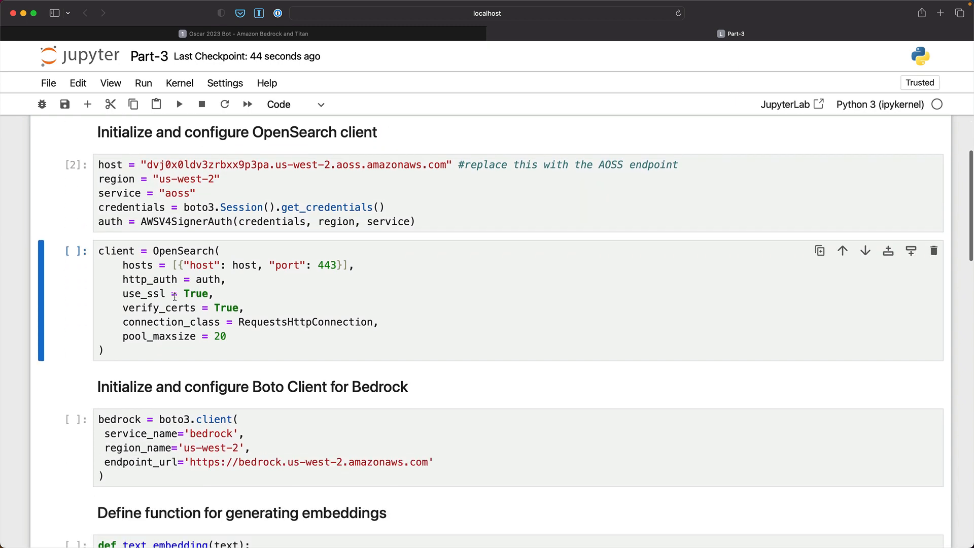
scroll("down", 3)
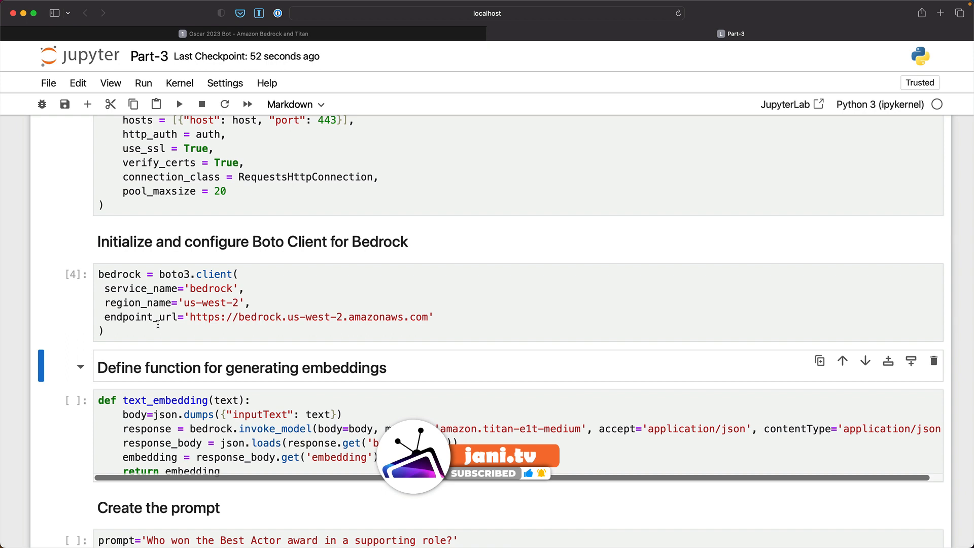
scroll("down", 3)
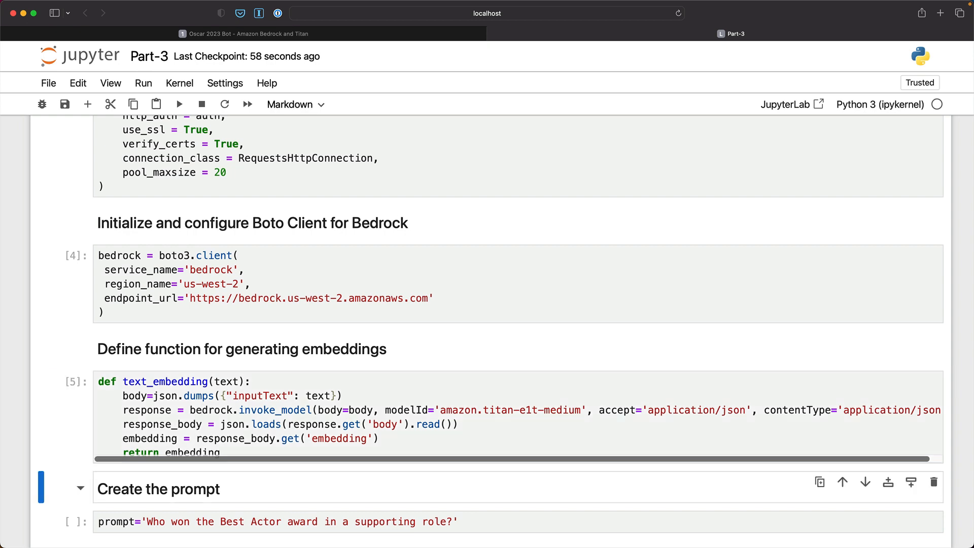
scroll("down", 3)
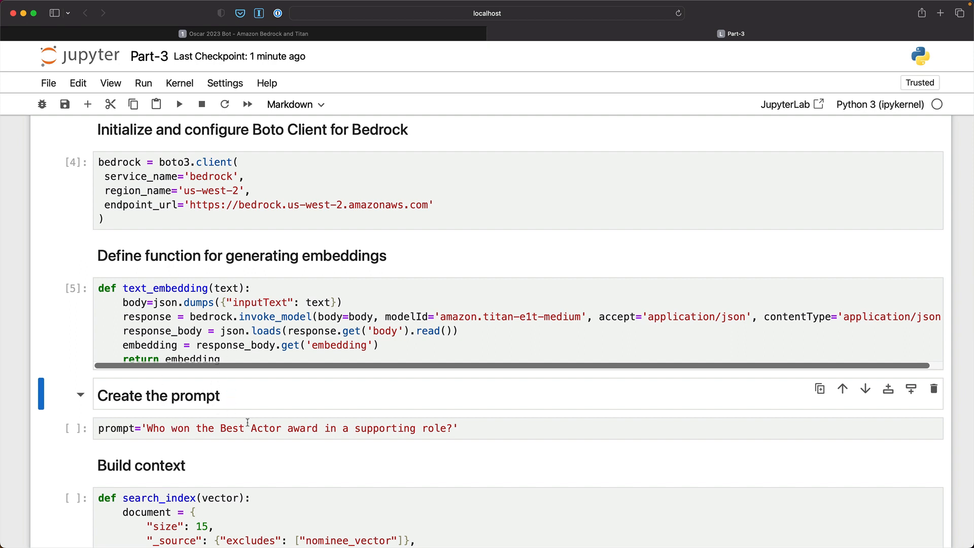
Run the prompt, search_index definition, prompt embedding and oscars-index search cells (cells 6–9)
left_click(249, 428)
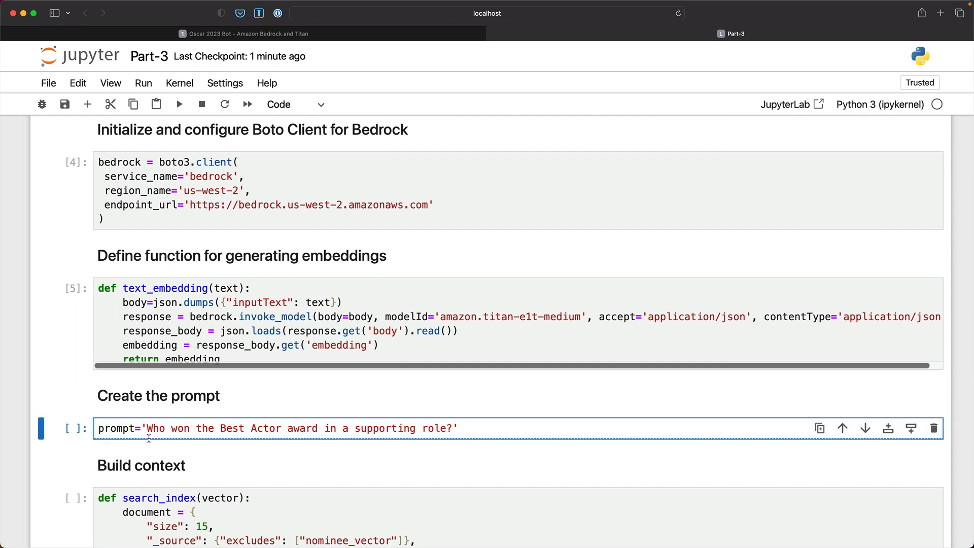
left_click(200, 428)
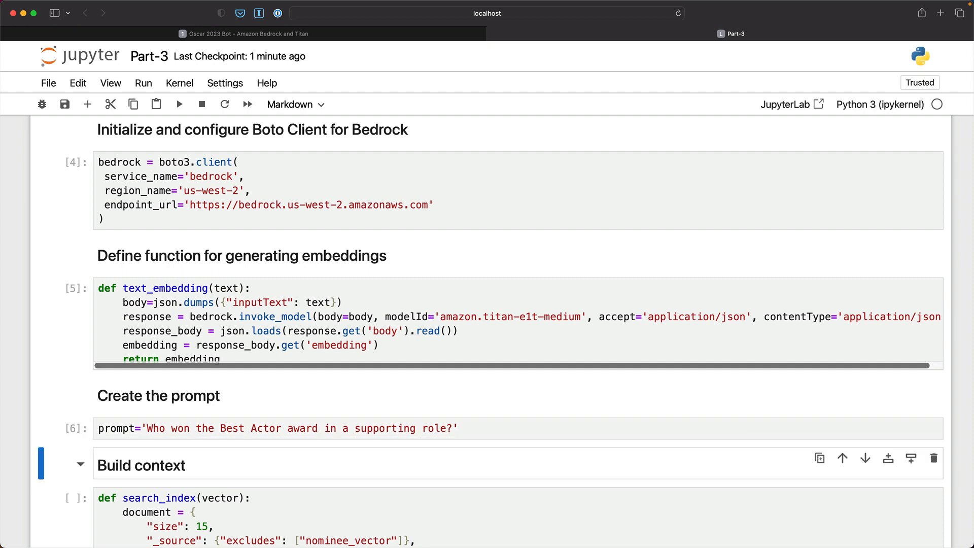
scroll("down", 3)
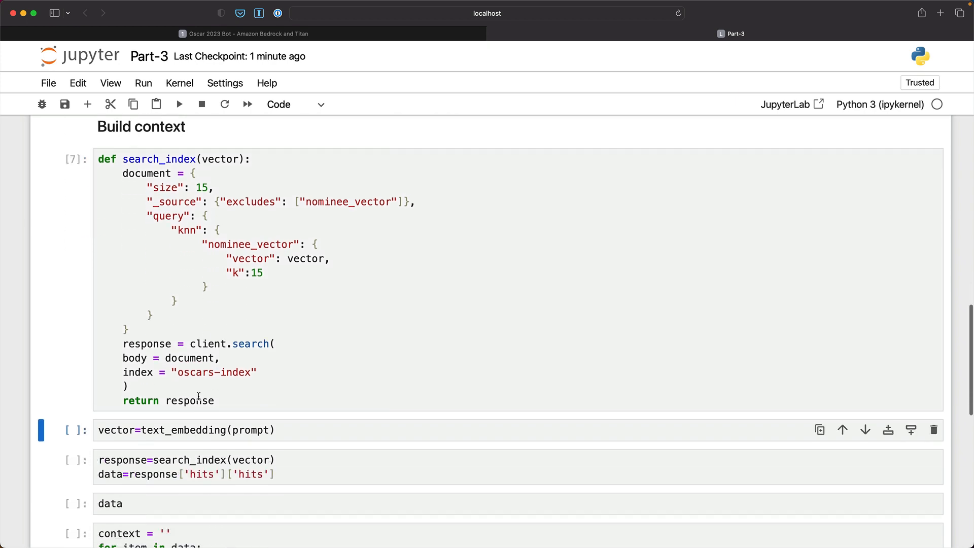
left_click(186, 430)
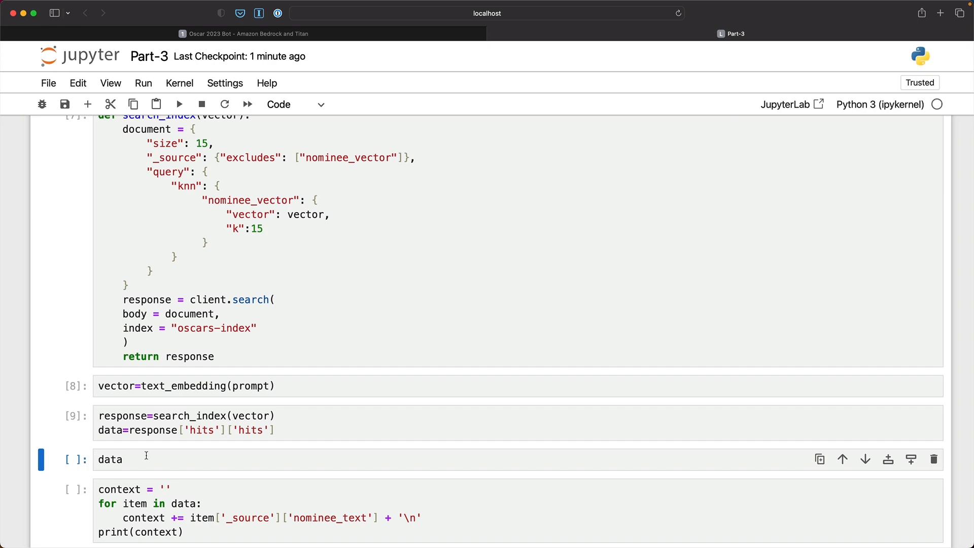
Run cell 10 to list the retrieved Oscar nominee hits with scores and texts
left_click(110, 459)
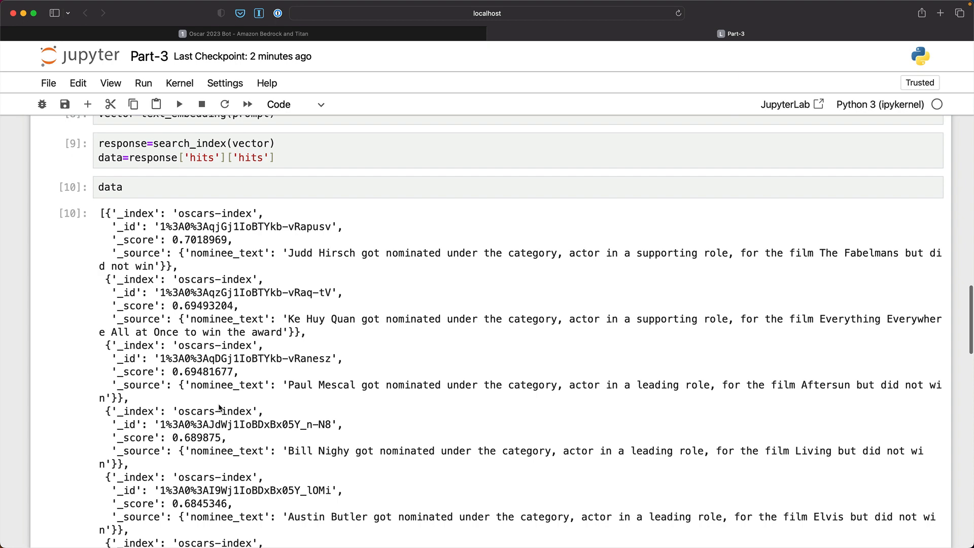
mouse_move(133, 270)
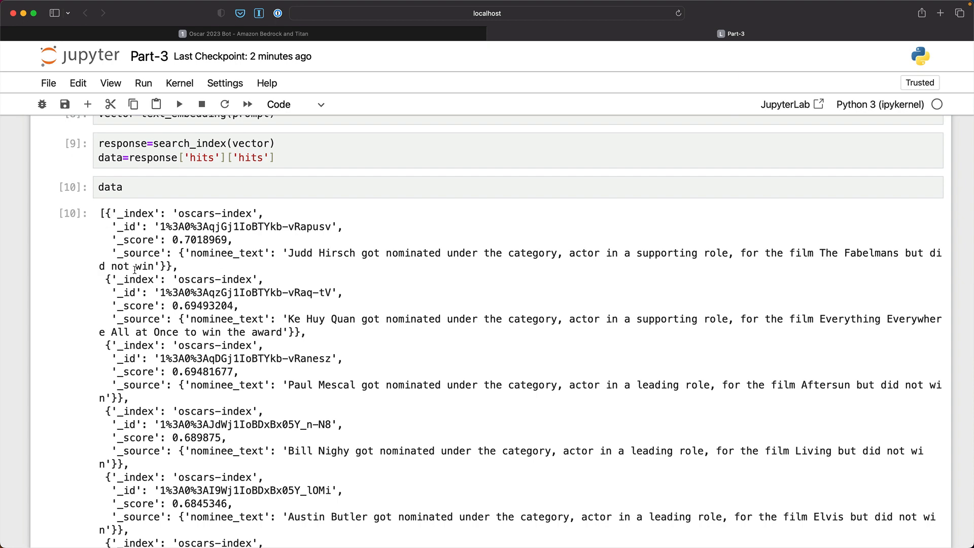
scroll("down", 3)
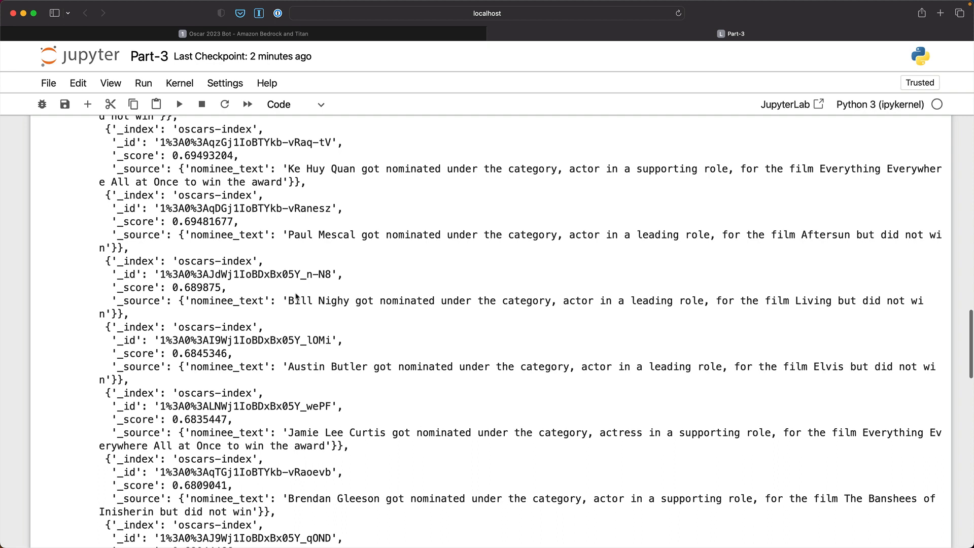
mouse_move(263, 247)
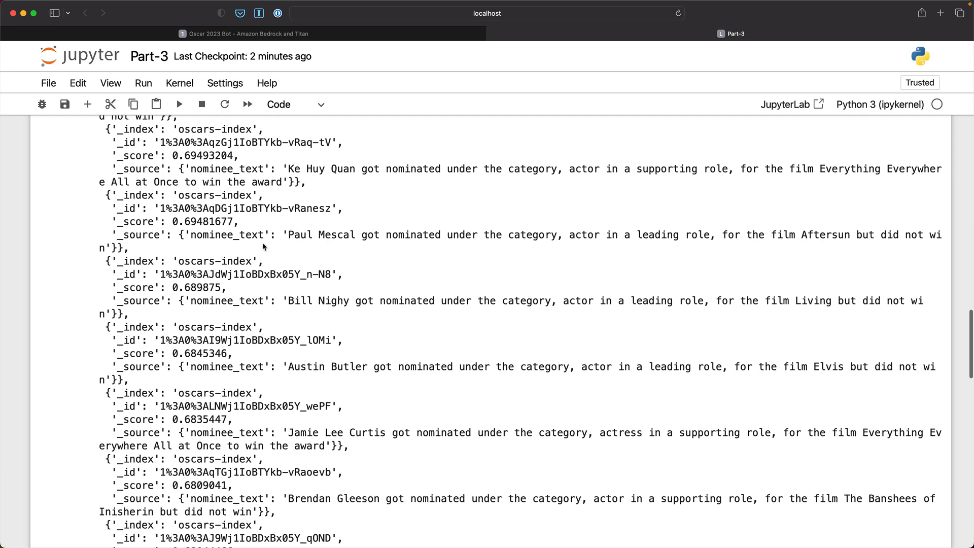
mouse_move(189, 291)
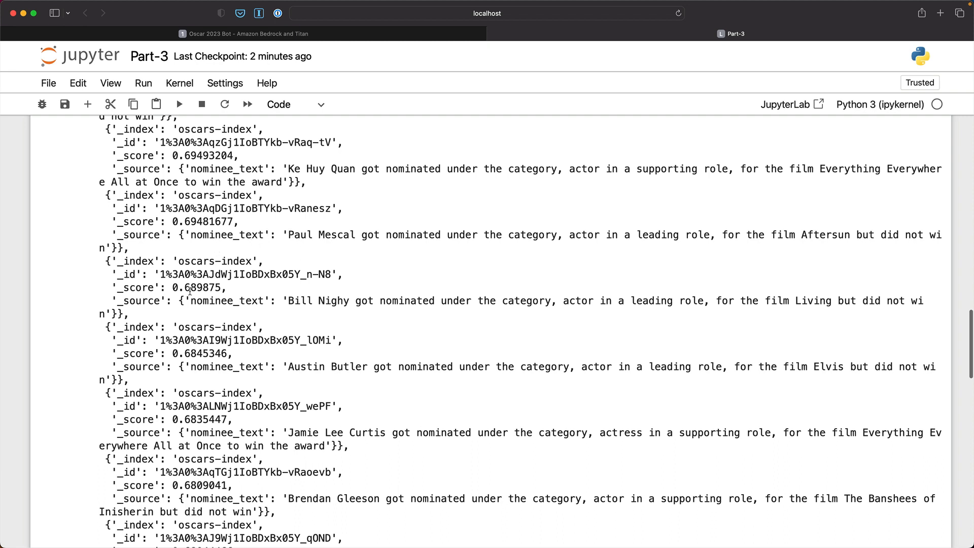
scroll("down", 3)
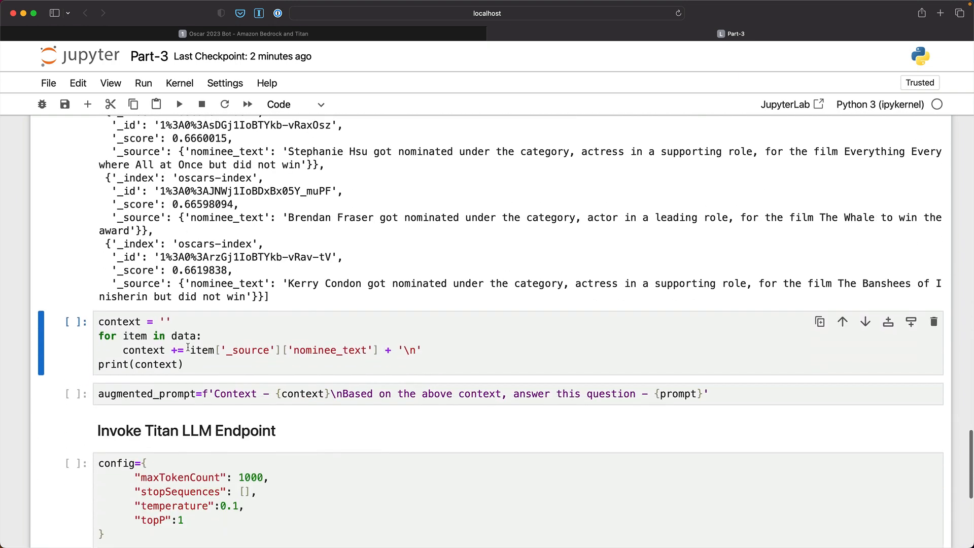
left_click(249, 341)
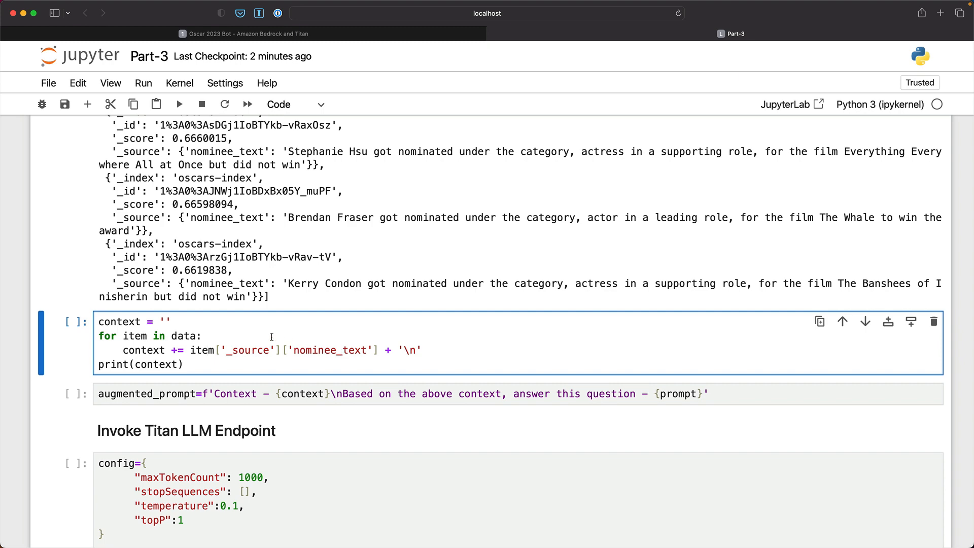
Run cell 11 to join nominee texts into context, printing one per line
left_click(179, 104)
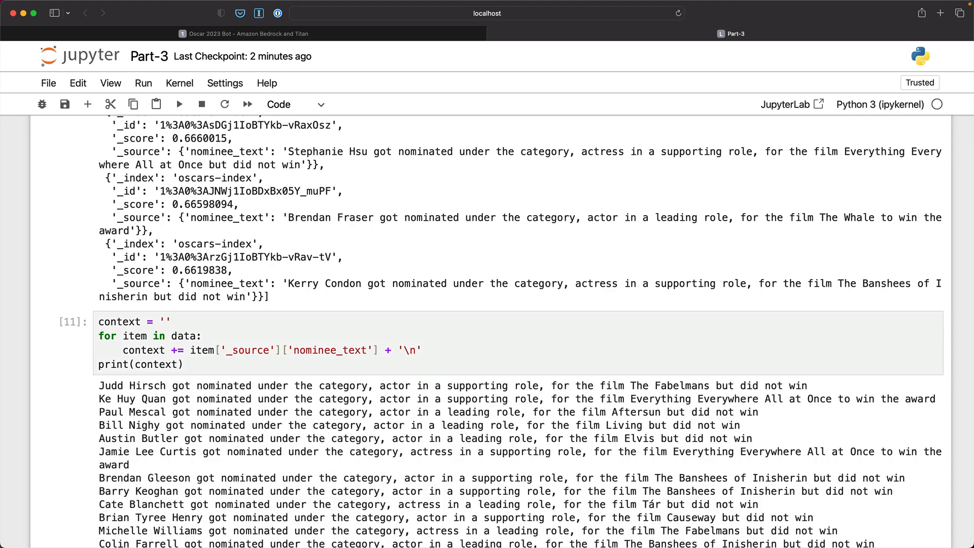
scroll("down", 3)
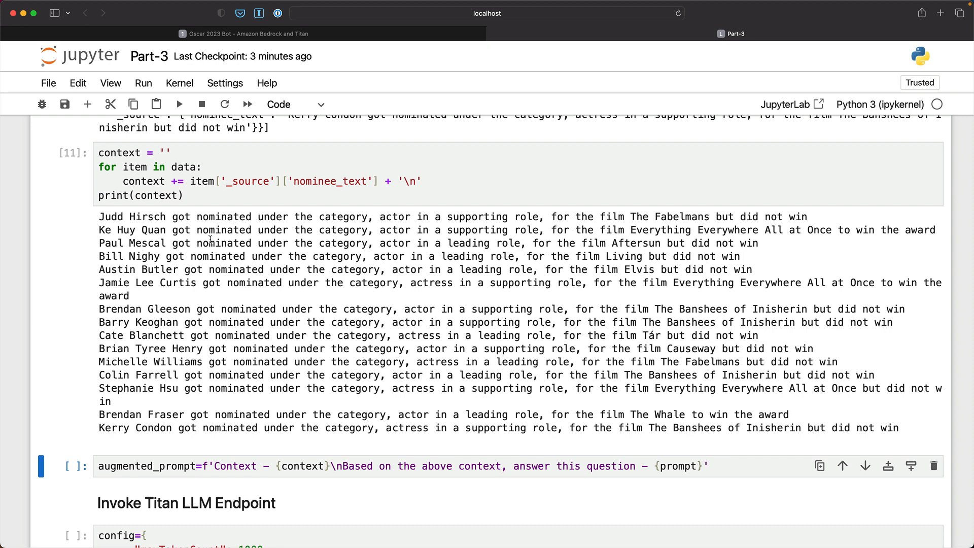
mouse_move(193, 276)
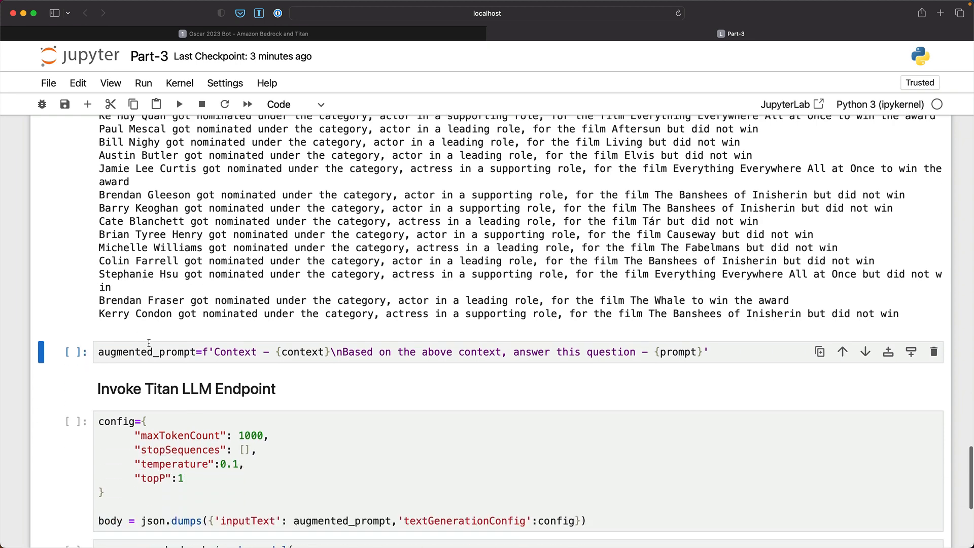
Build augmented_prompt and display it in a new cell below
left_click(149, 352)
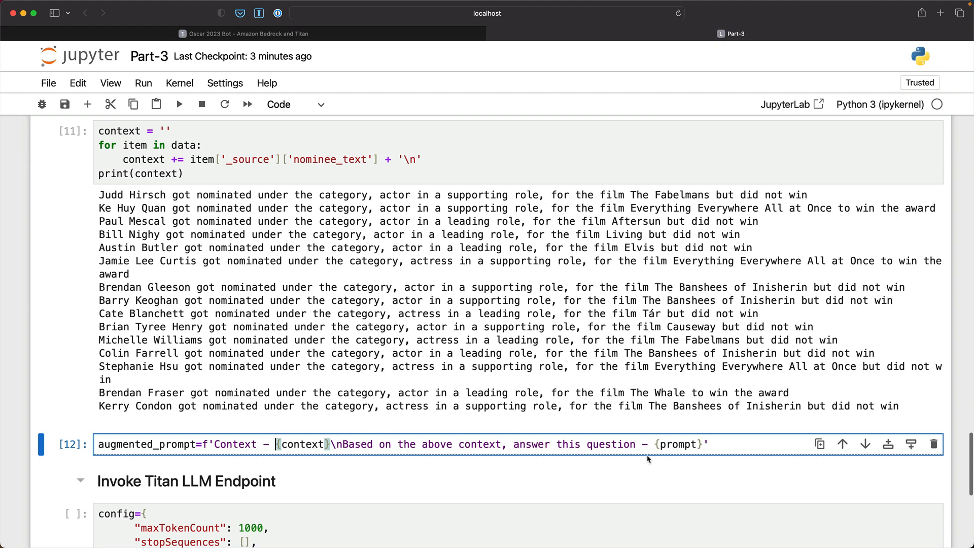
scroll("down", 3)
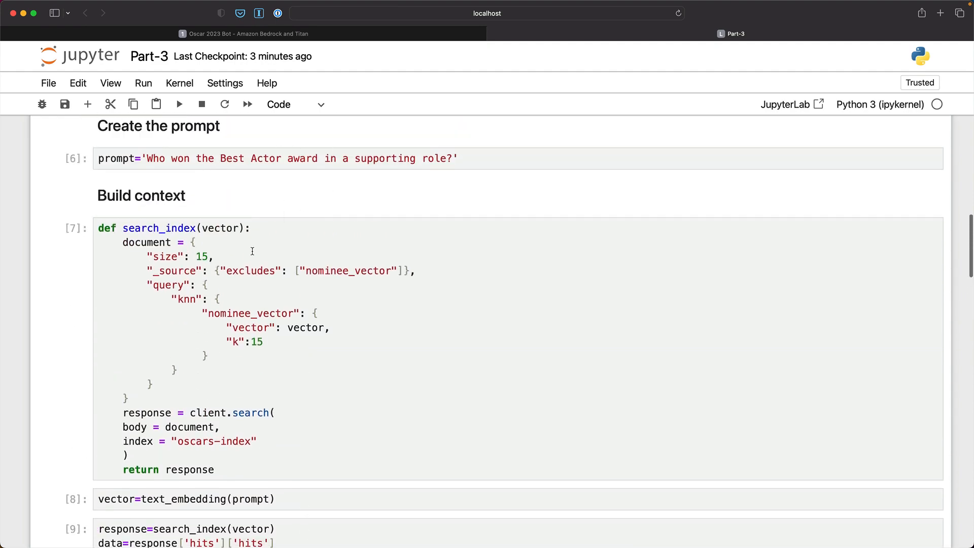
scroll("down", 3)
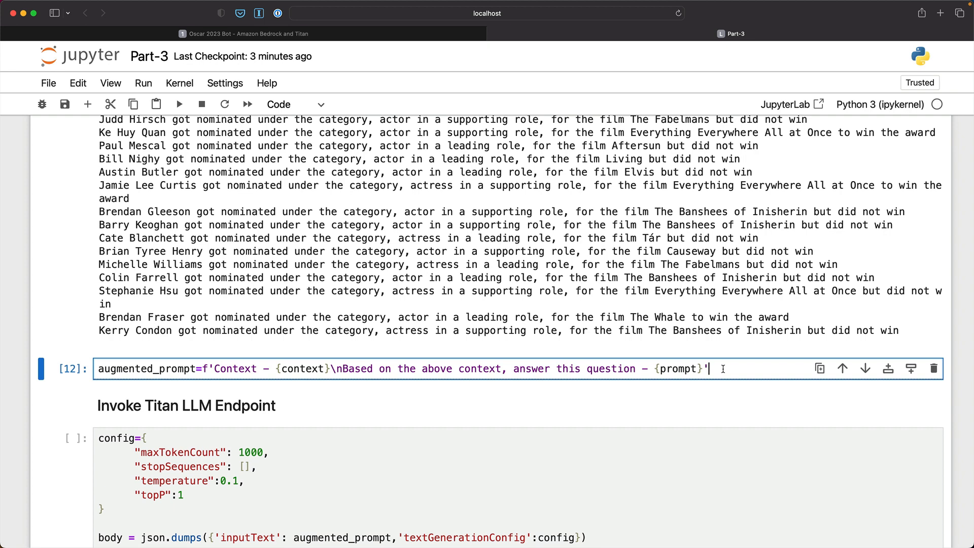
double_click(147, 368)
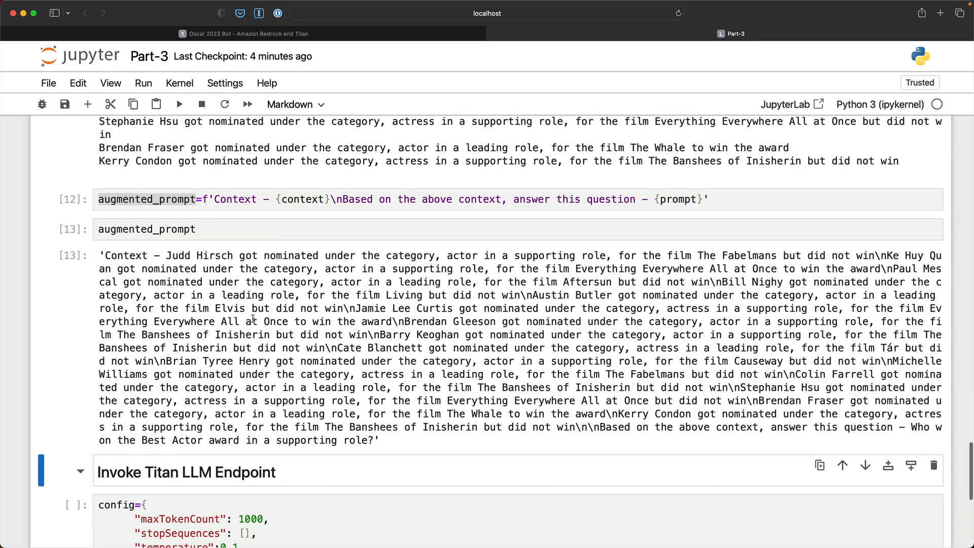
mouse_move(366, 372)
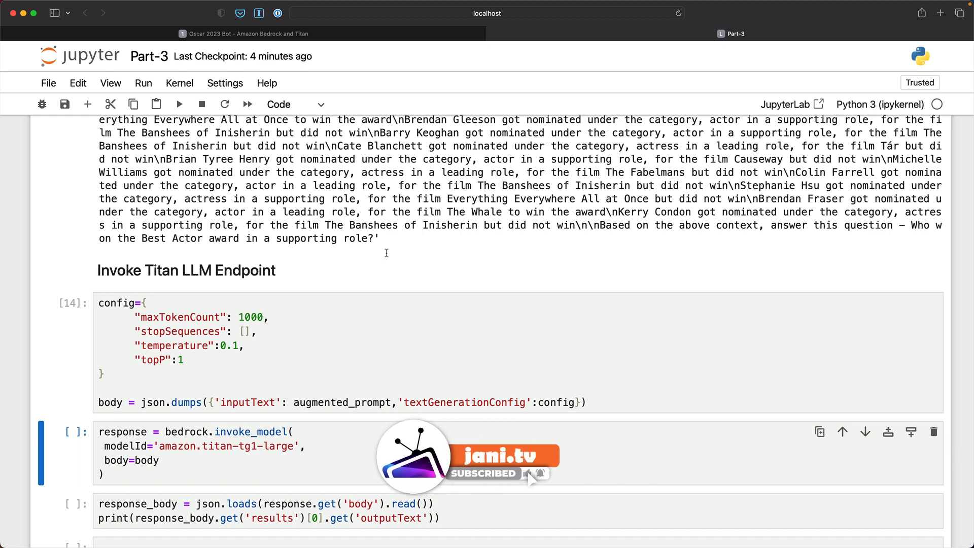
mouse_move(316, 354)
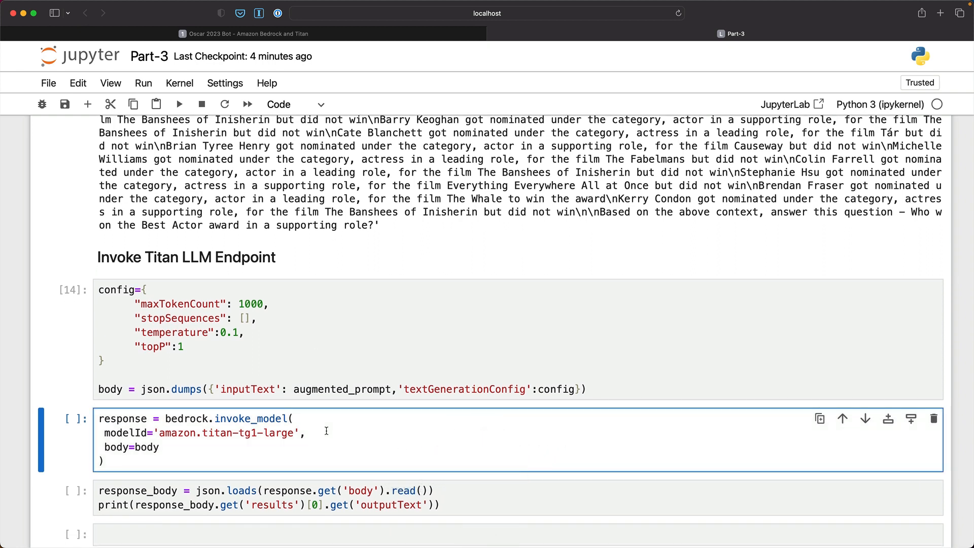
Invoke the Titan model with the augmented prompt and highlight its answer 'Ke Huy Quan'
key("shift+enter")
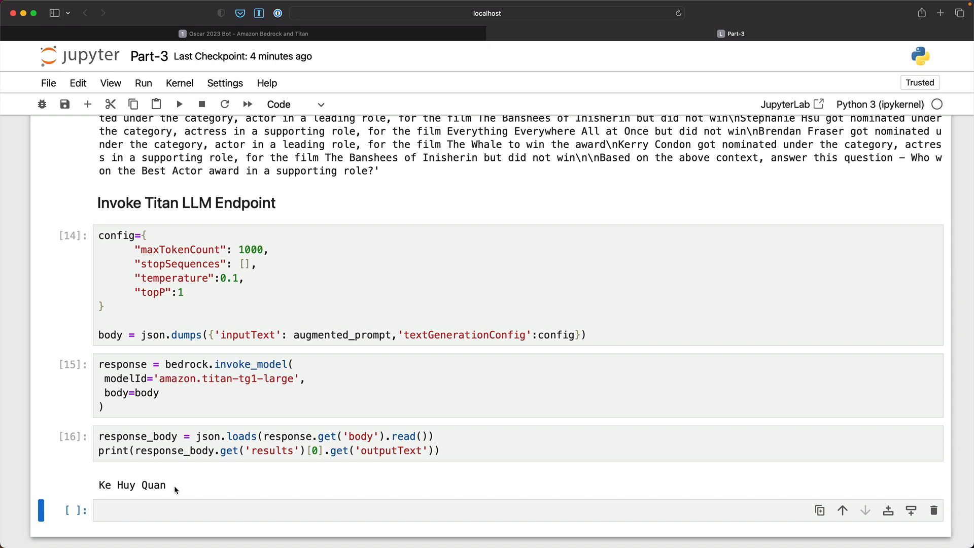
double_click(131, 484)
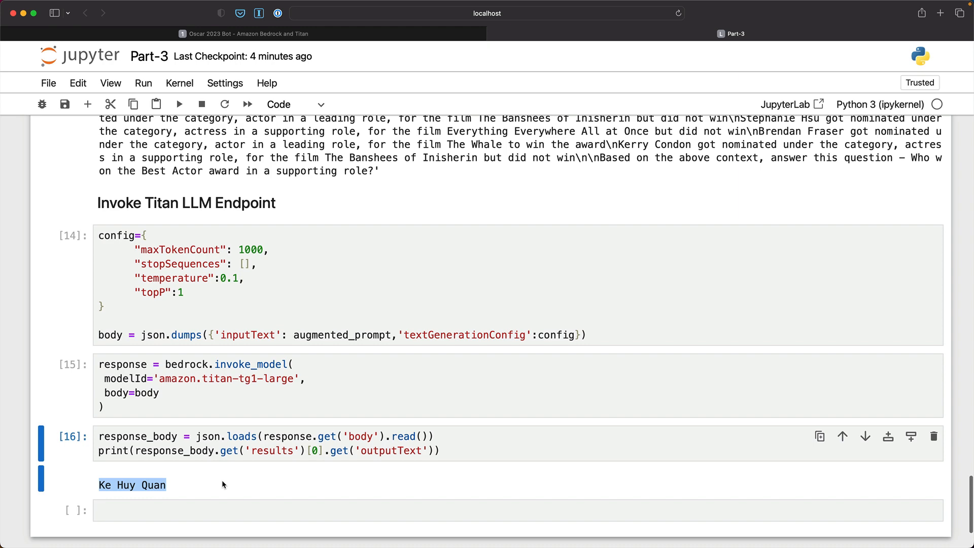
scroll("down", 3)
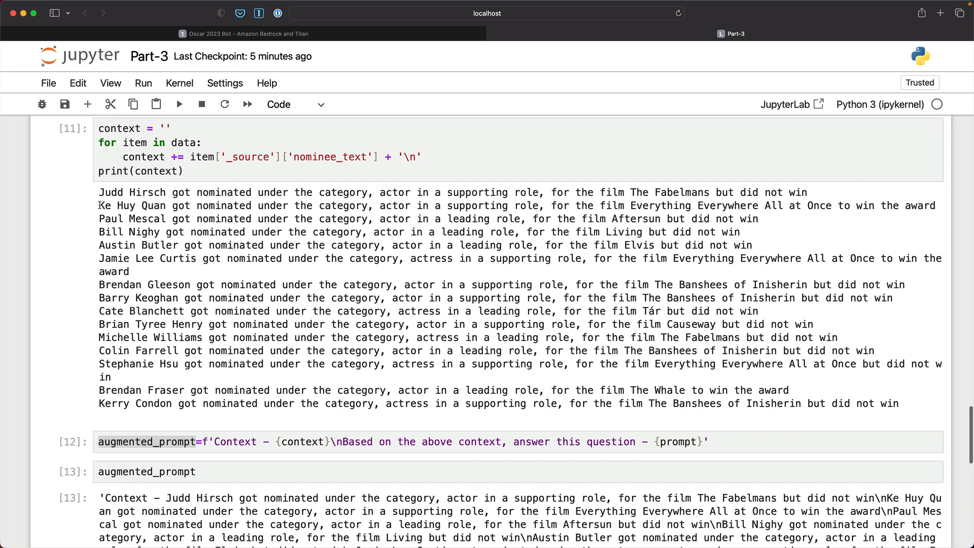
double_click(127, 206)
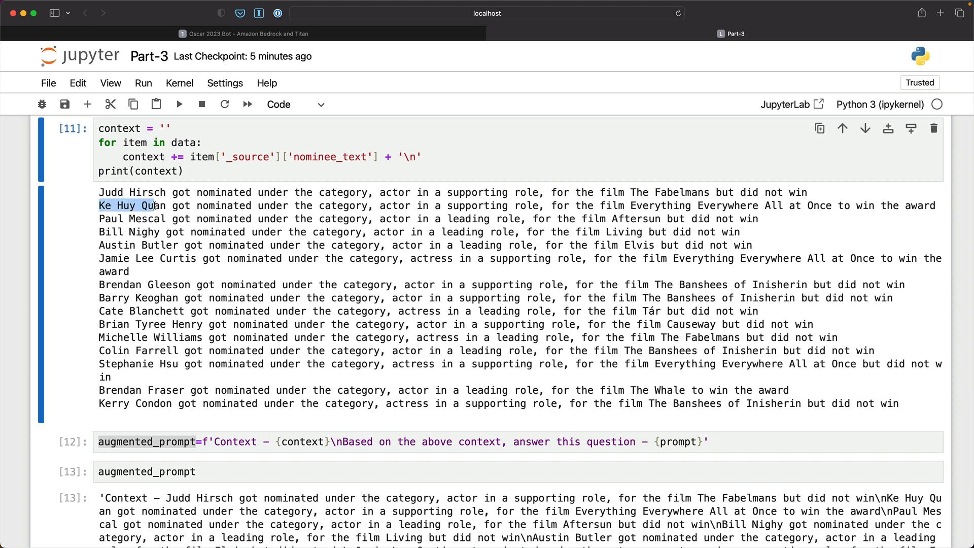
left_click_drag(149, 206, 431, 205)
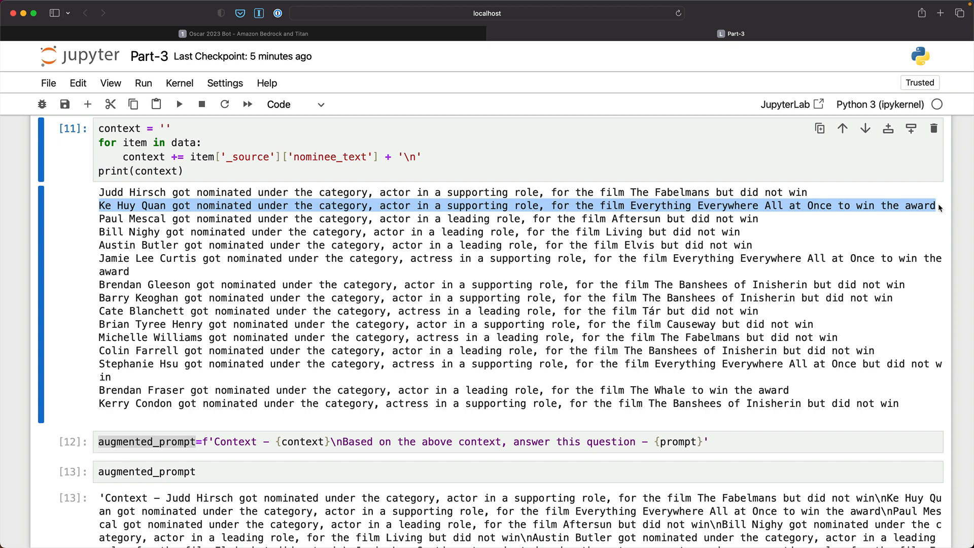
mouse_move(674, 289)
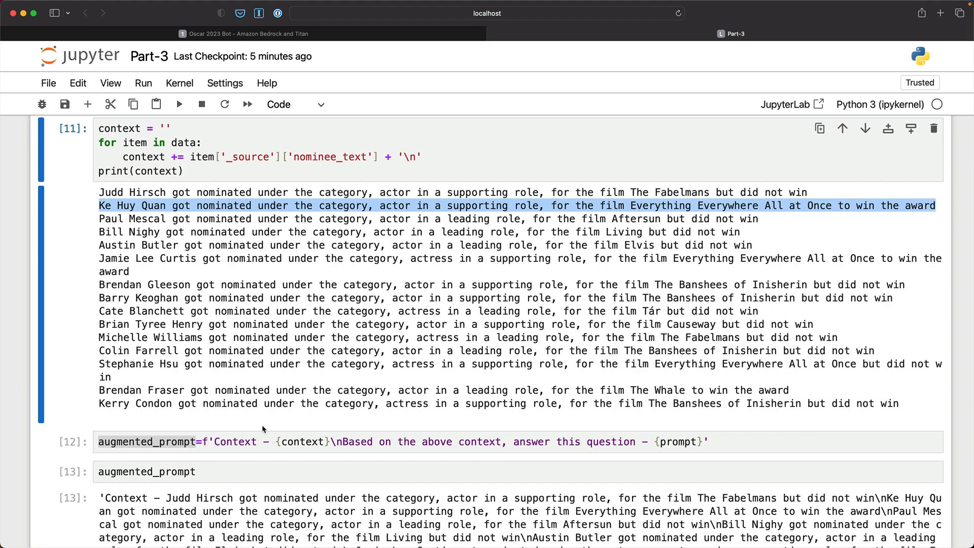
scroll("down", 3)
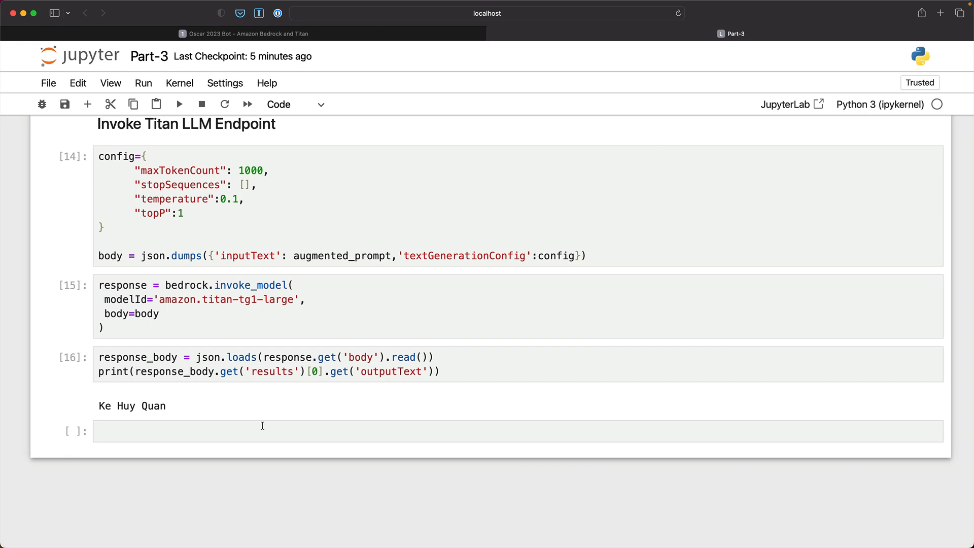
Ask the Oscar 2023 Bot who won Best Actor in a supporting role
left_click(244, 34)
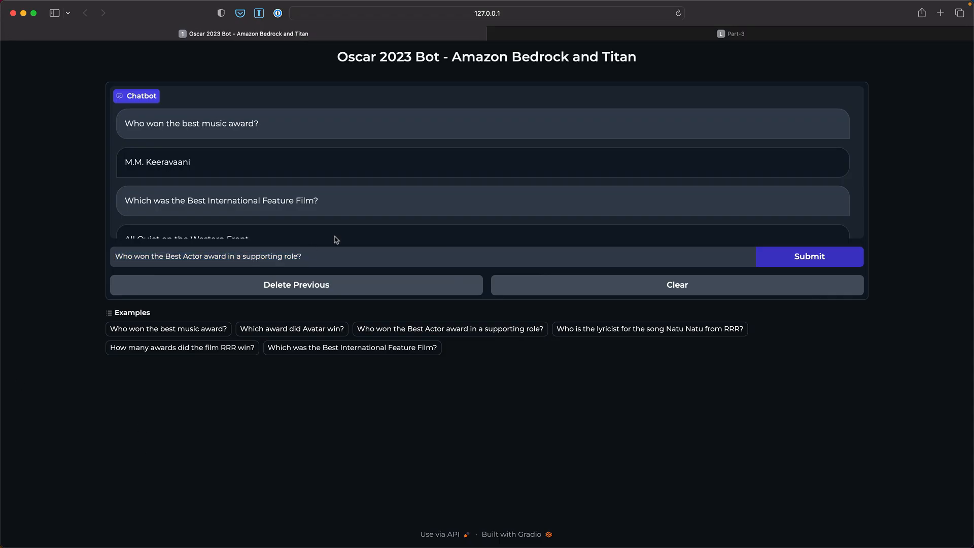
left_click(676, 285)
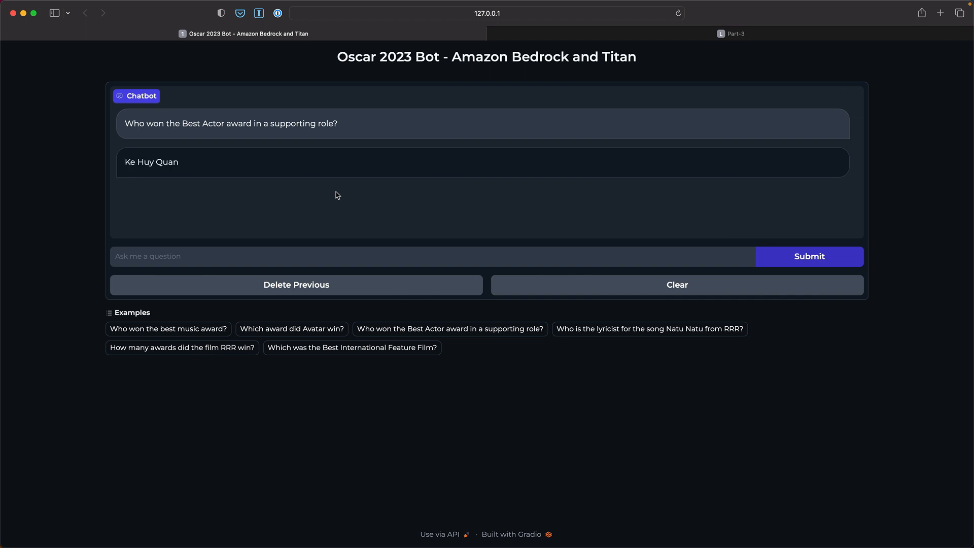
mouse_move(191, 194)
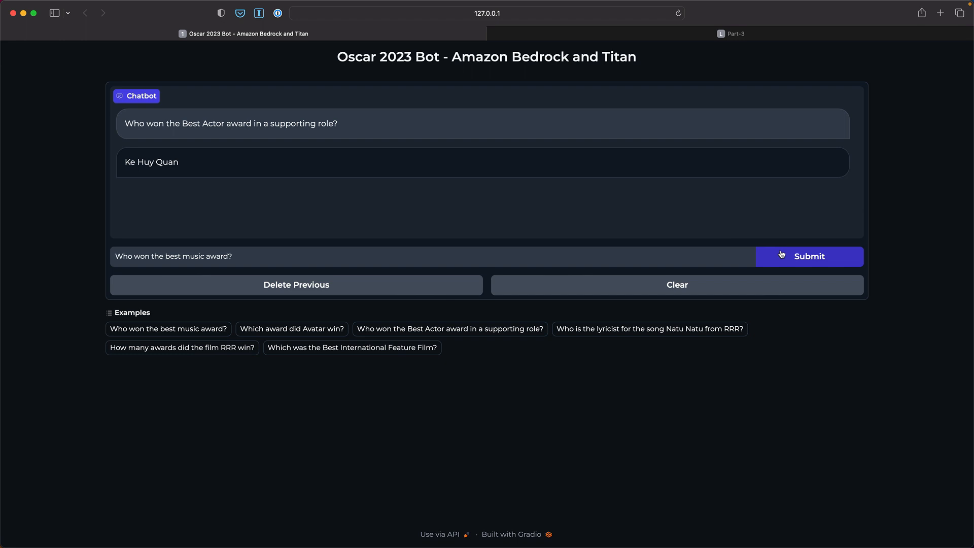
Ask the bot who won the best music award and how many awards RRR won
left_click(809, 256)
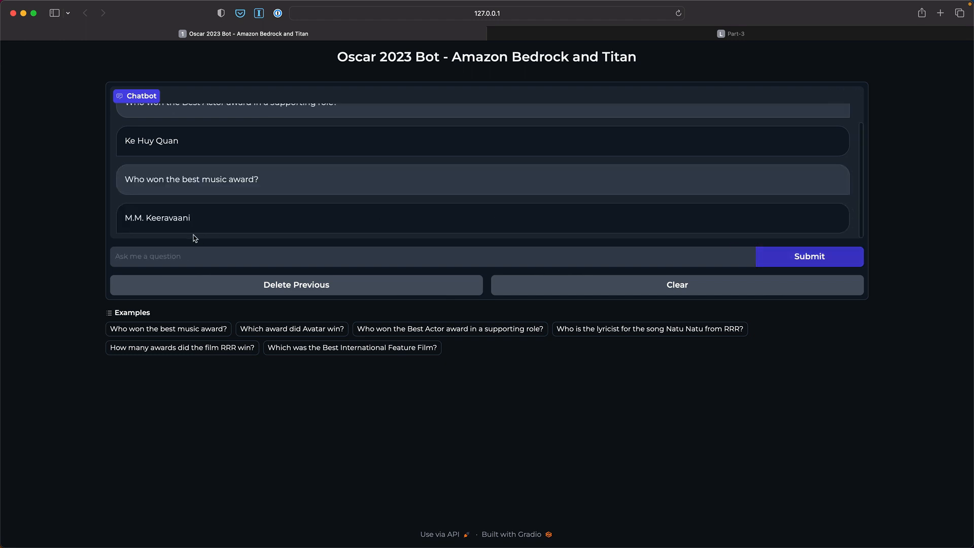
mouse_move(209, 225)
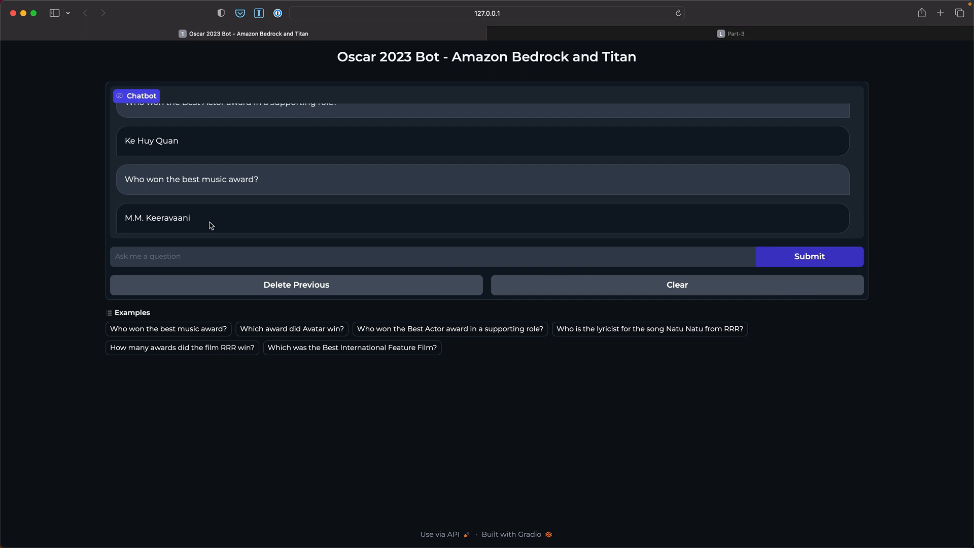
mouse_move(221, 391)
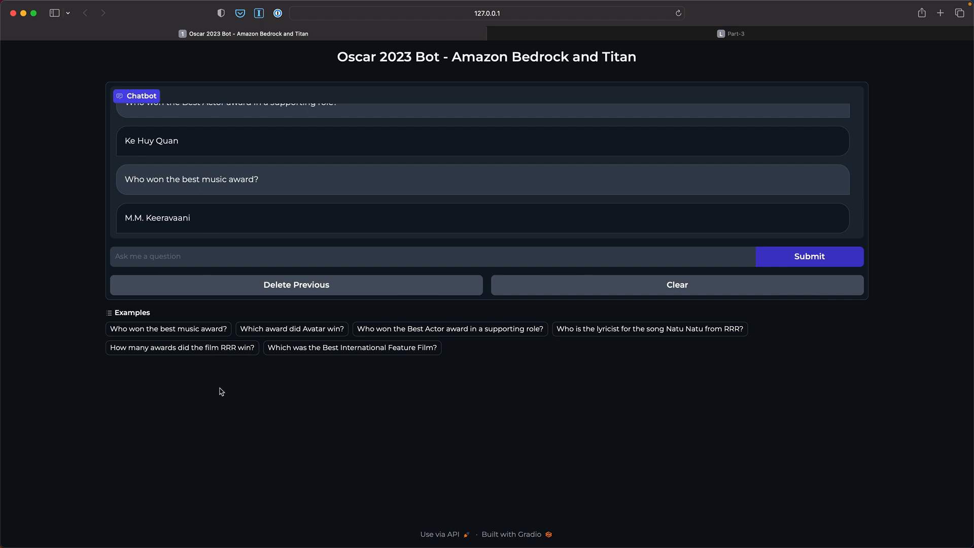
left_click(182, 347)
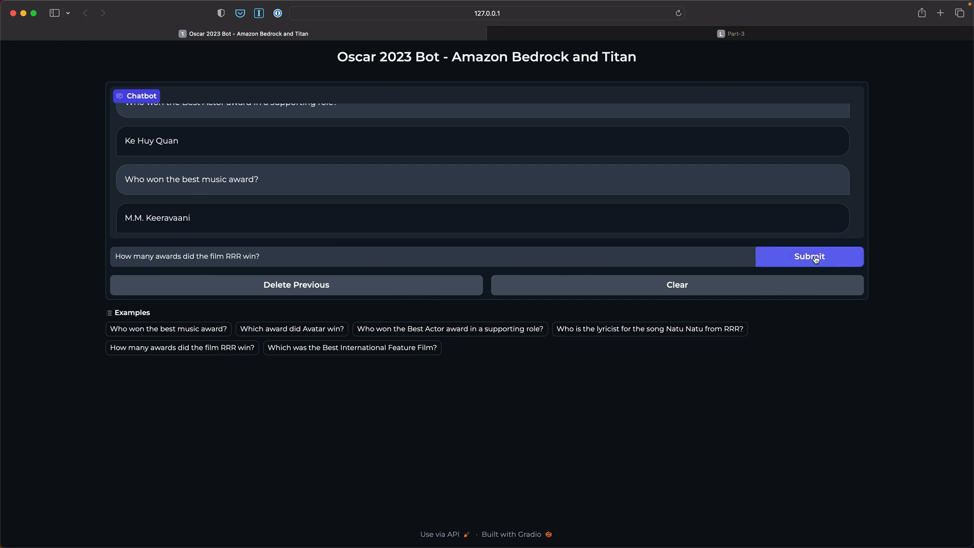
left_click(807, 256)
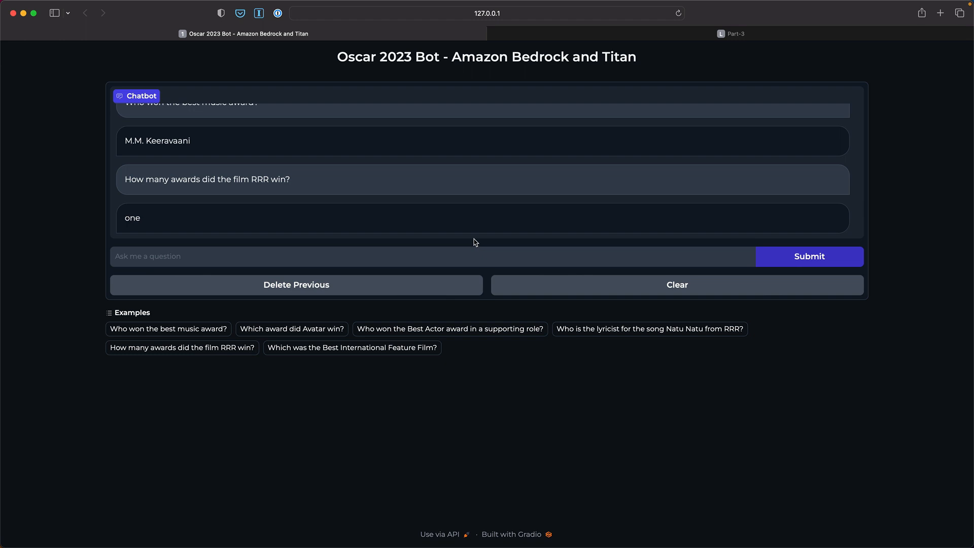
mouse_move(313, 378)
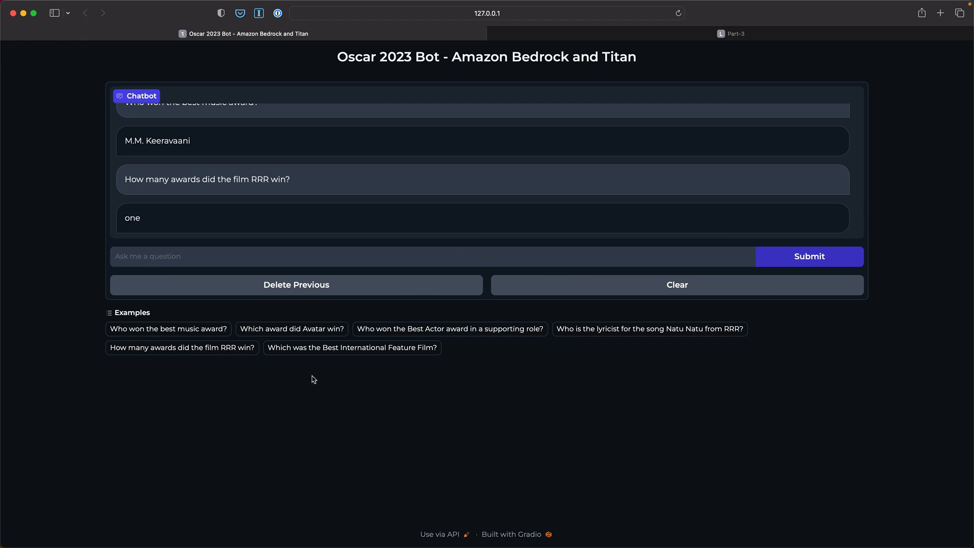
Ask the bot which film won Best International Feature Film
left_click(351, 347)
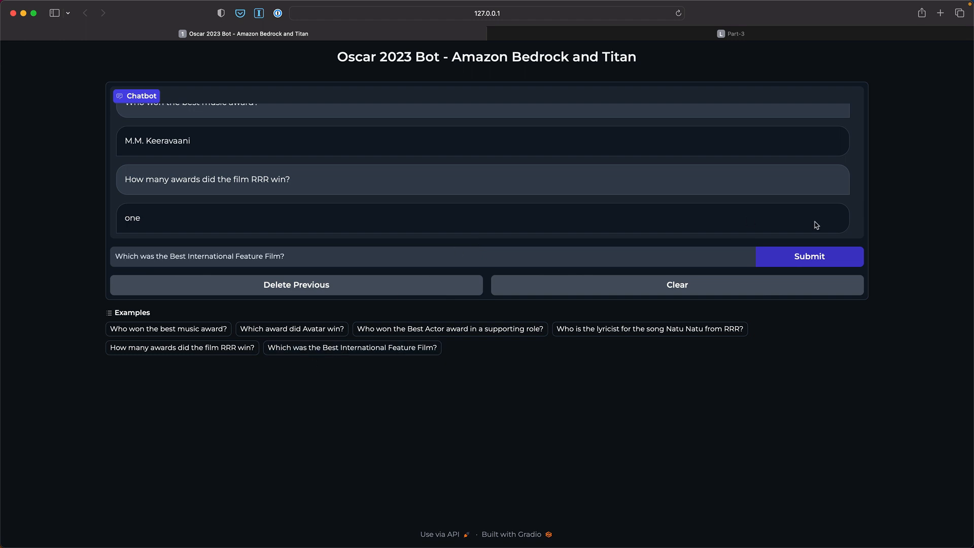
left_click(351, 347)
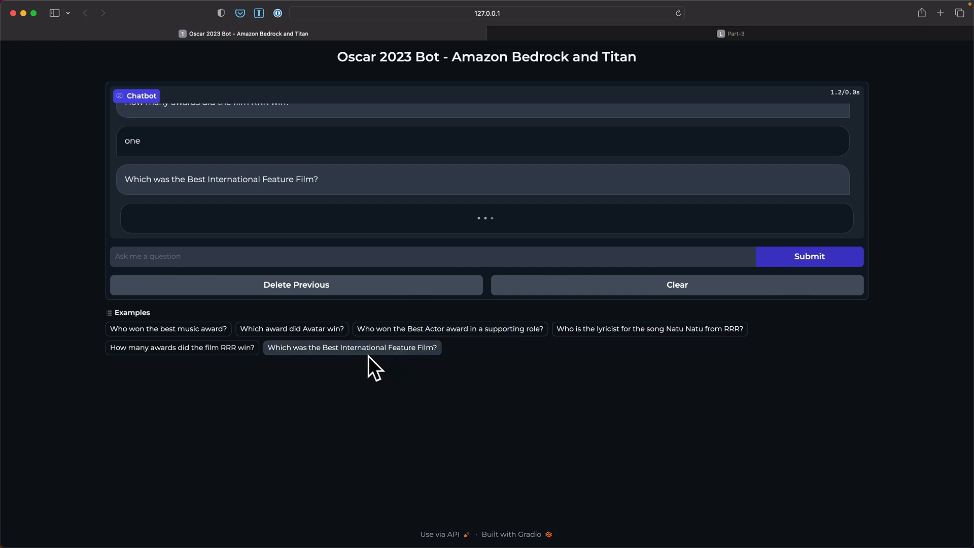
left_click(351, 347)
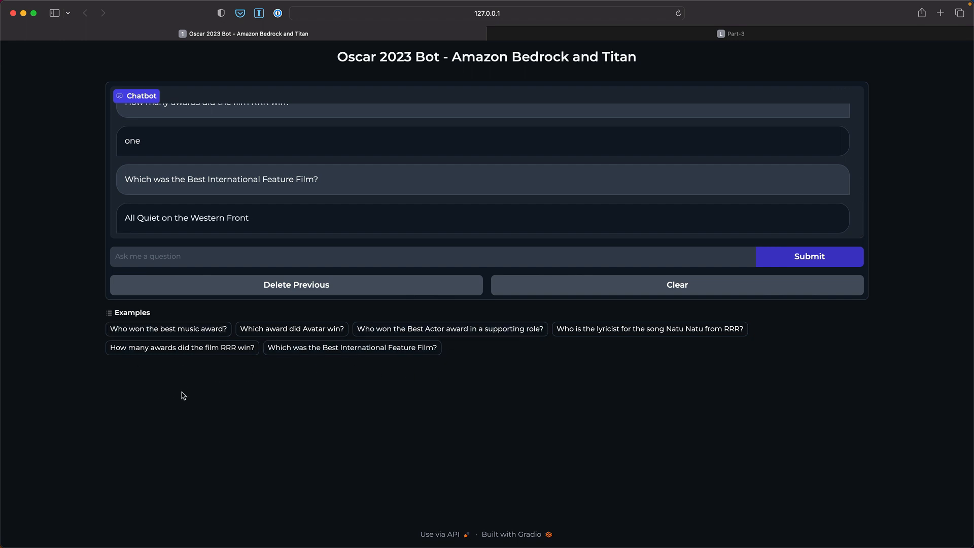
mouse_move(249, 237)
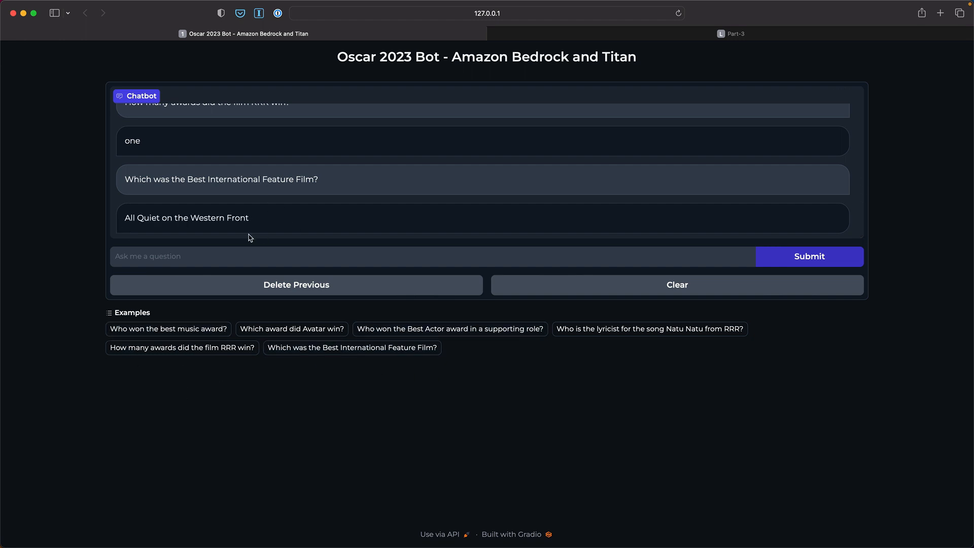
scroll("down", 3)
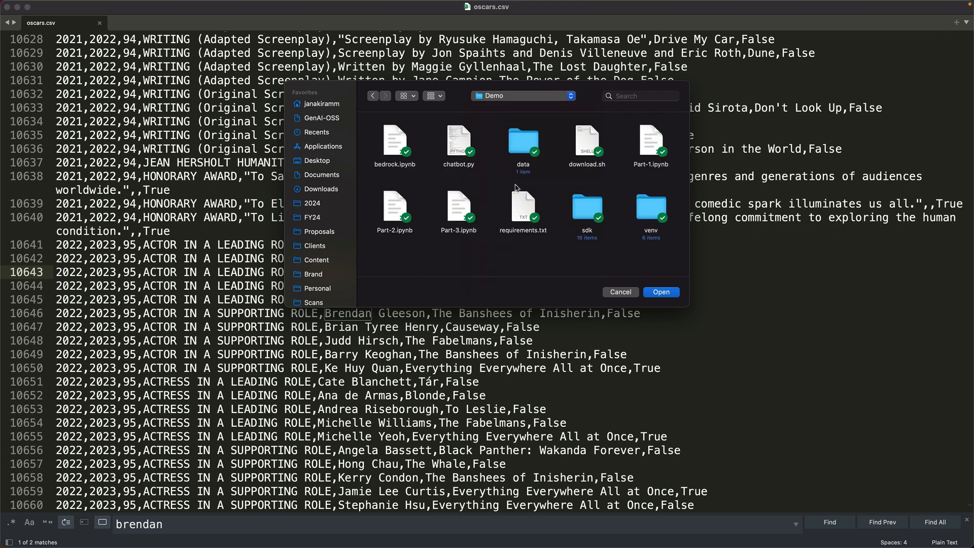
Open Demo/chatbot.py and scroll through its generate_context and kNN search code
left_click(457, 142)
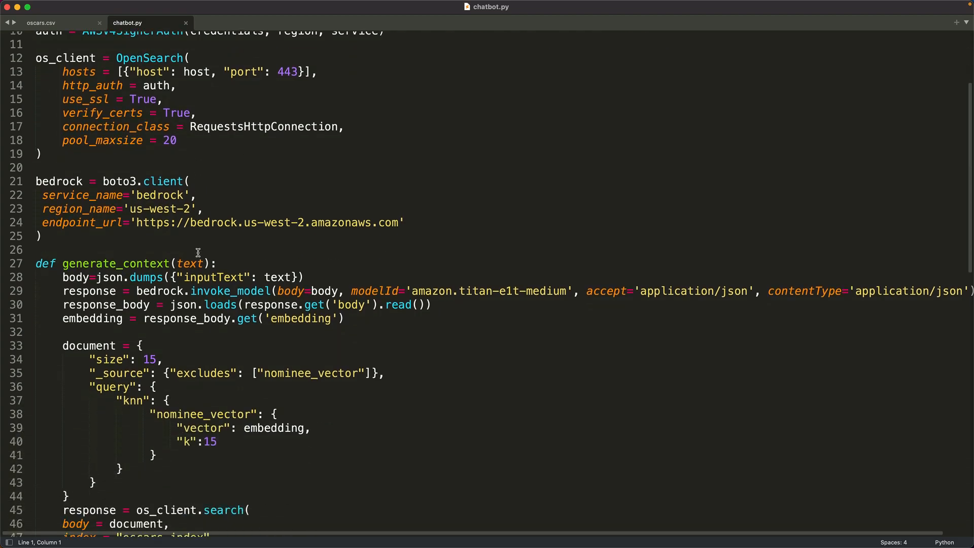
scroll("down", 3)
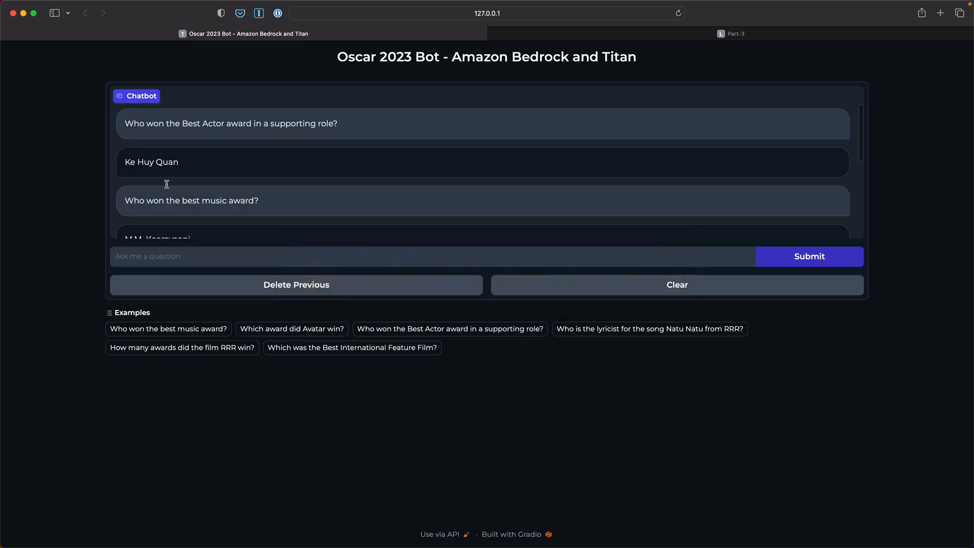
Switch back to the Part-3 notebook tab
left_click(730, 34)
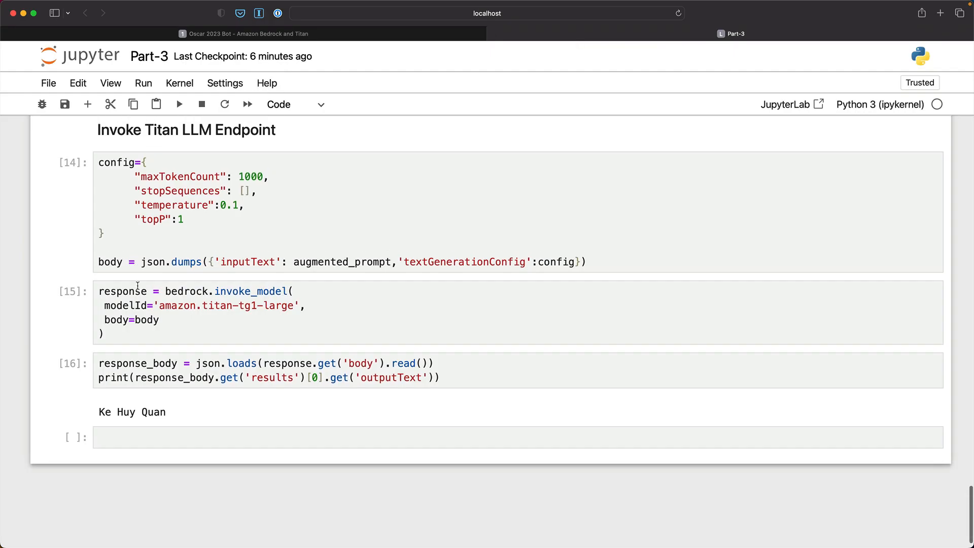